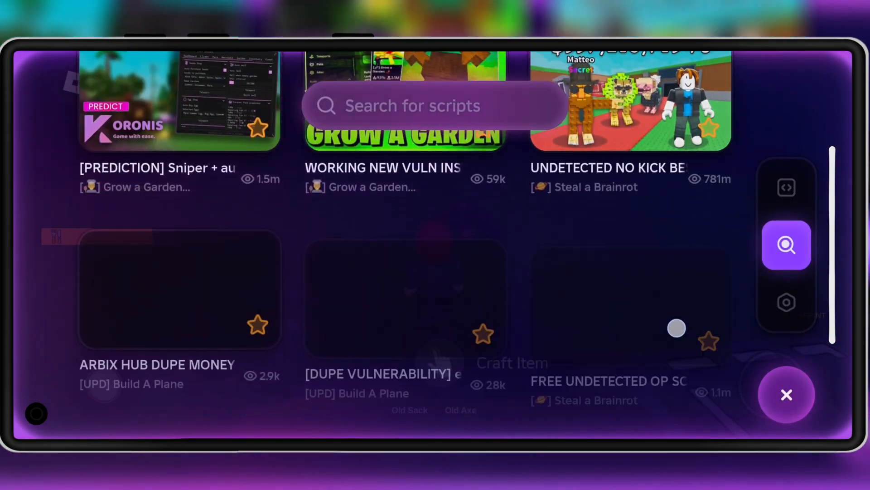
Close the KRNL script browser and switch the Voidware hub to its Automation category
left_click(786, 303)
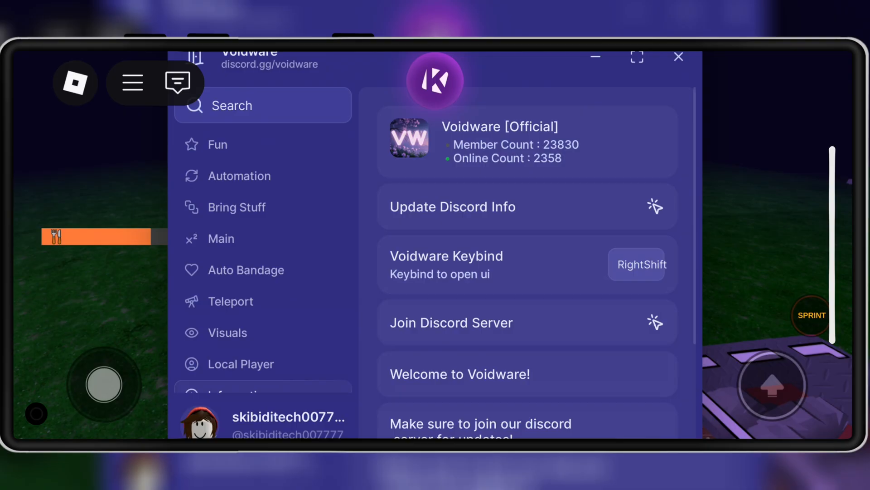
left_click(240, 176)
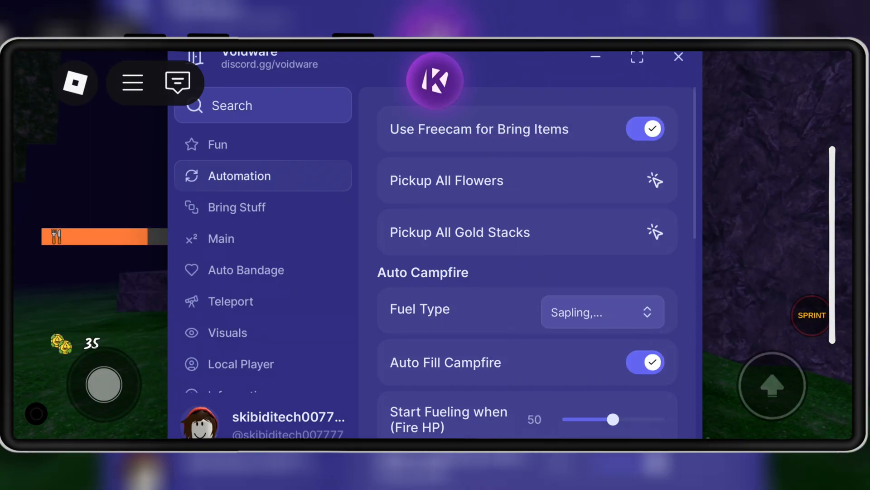
left_click(236, 207)
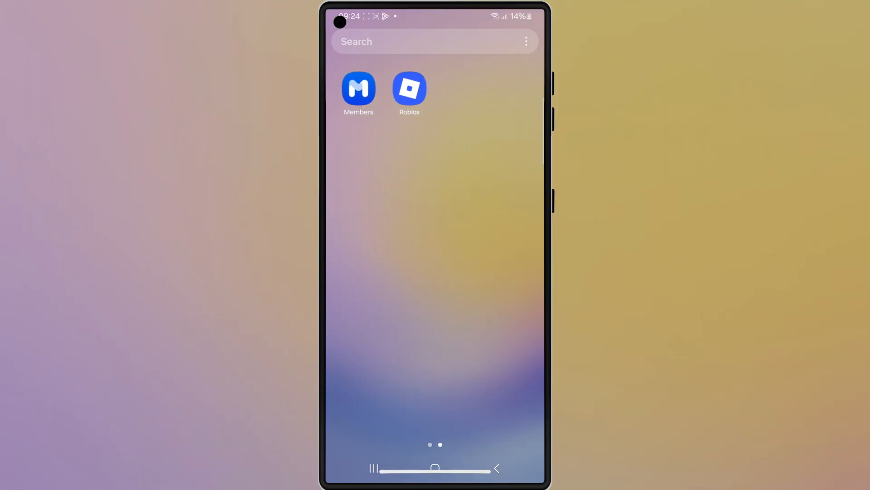
Uninstall the existing Roblox app from the home screen and confirm
left_click(409, 89)
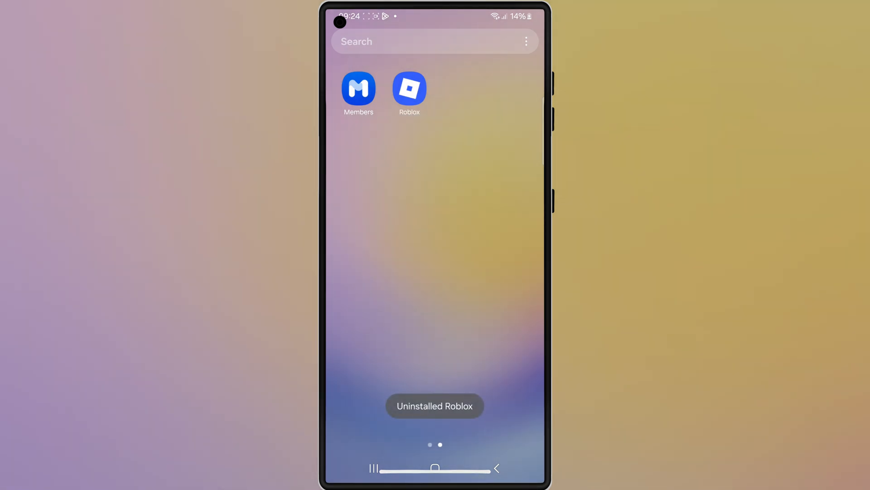
left_click(409, 89)
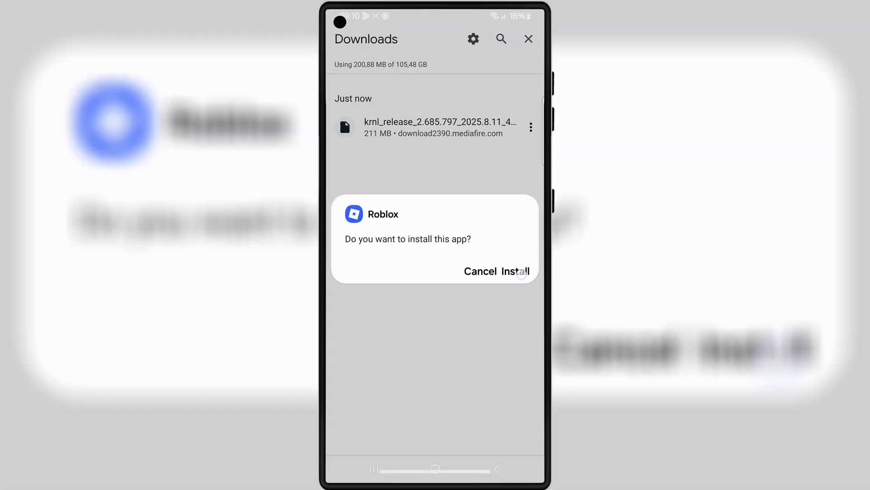
Install the krnl_release APK as Roblox and launch the newly installed app
left_click(519, 271)
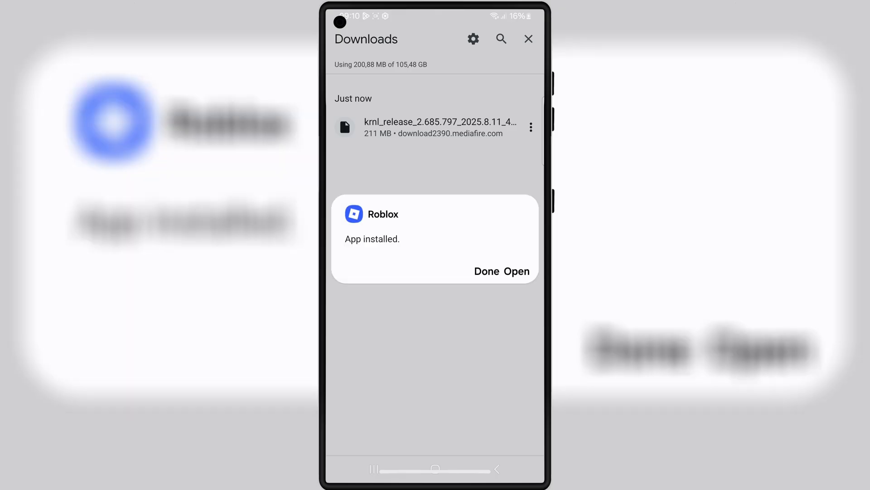
left_click(520, 271)
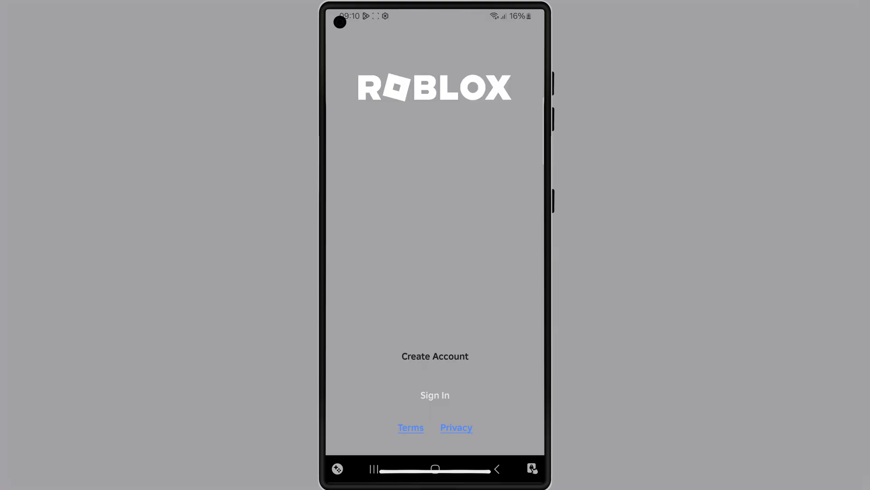
Sign into the account and start playing 99 Nights in the Forest
left_click(435, 395)
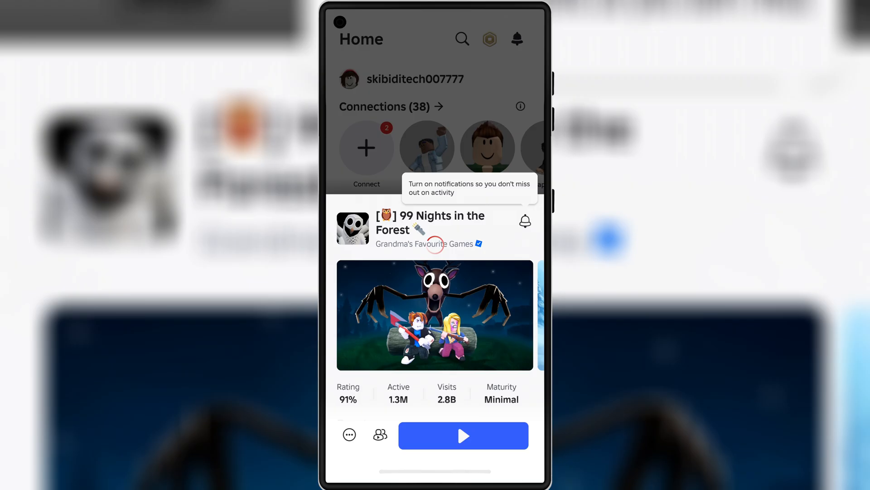
left_click(463, 435)
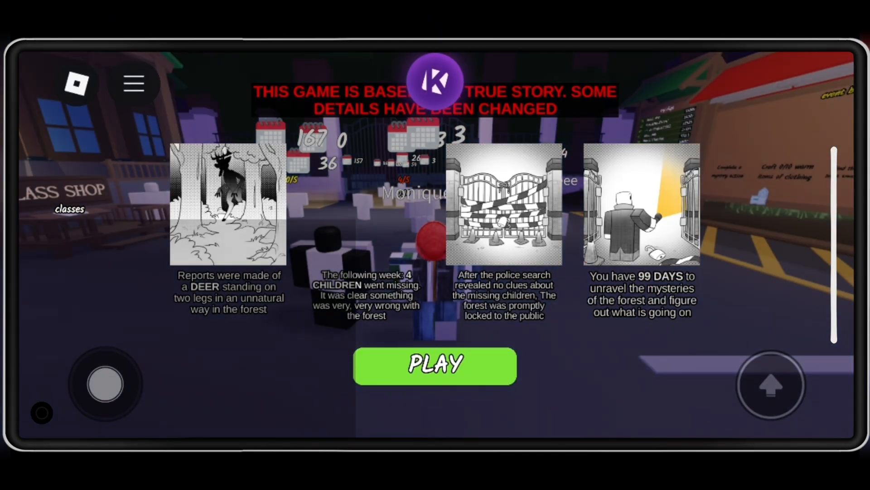
Open KRNL via the floating K button, browse trending scripts, then show its Settings page
left_click(434, 82)
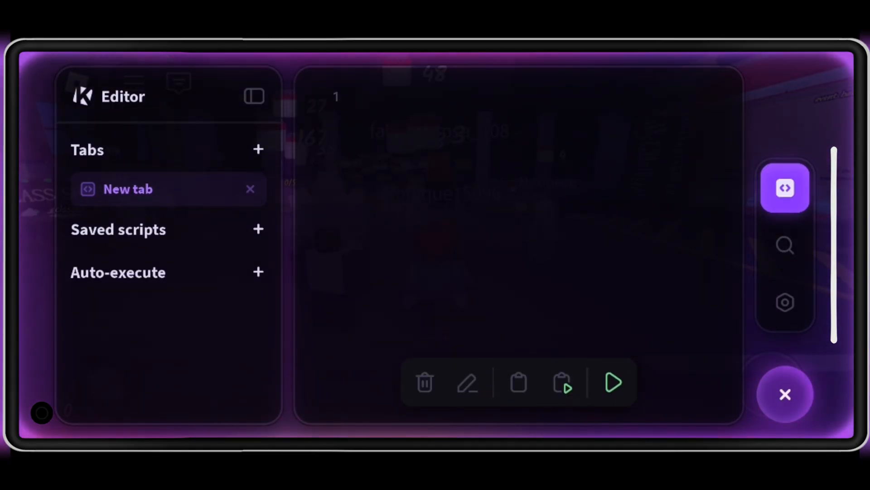
left_click(785, 245)
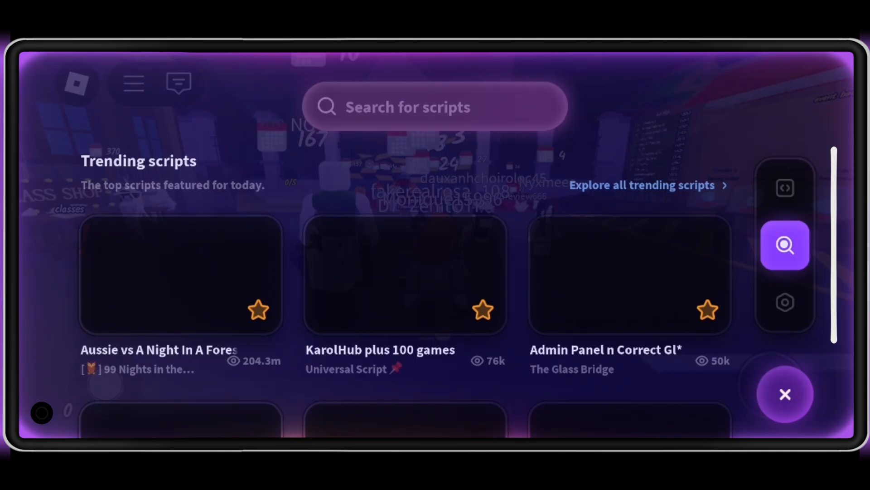
scroll("down", 3)
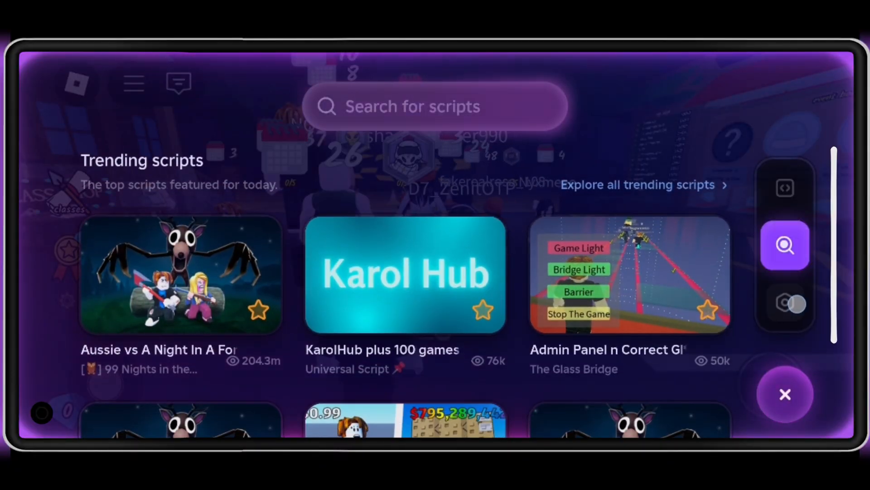
left_click(785, 320)
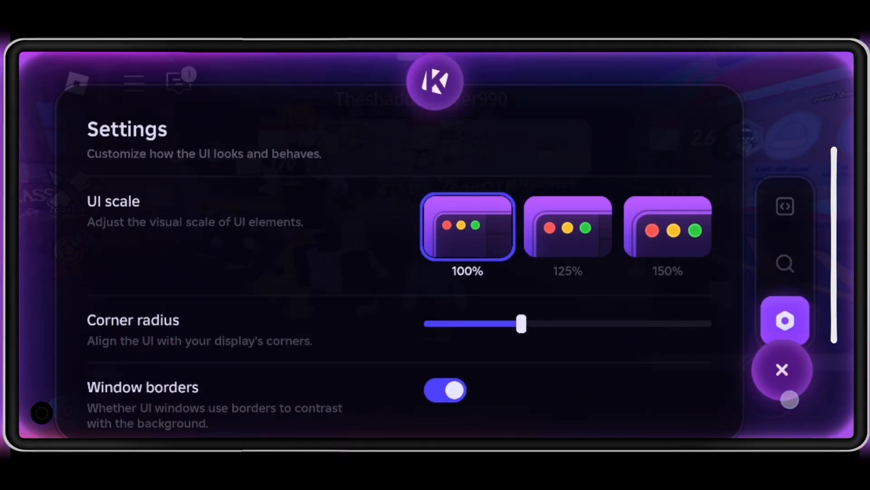